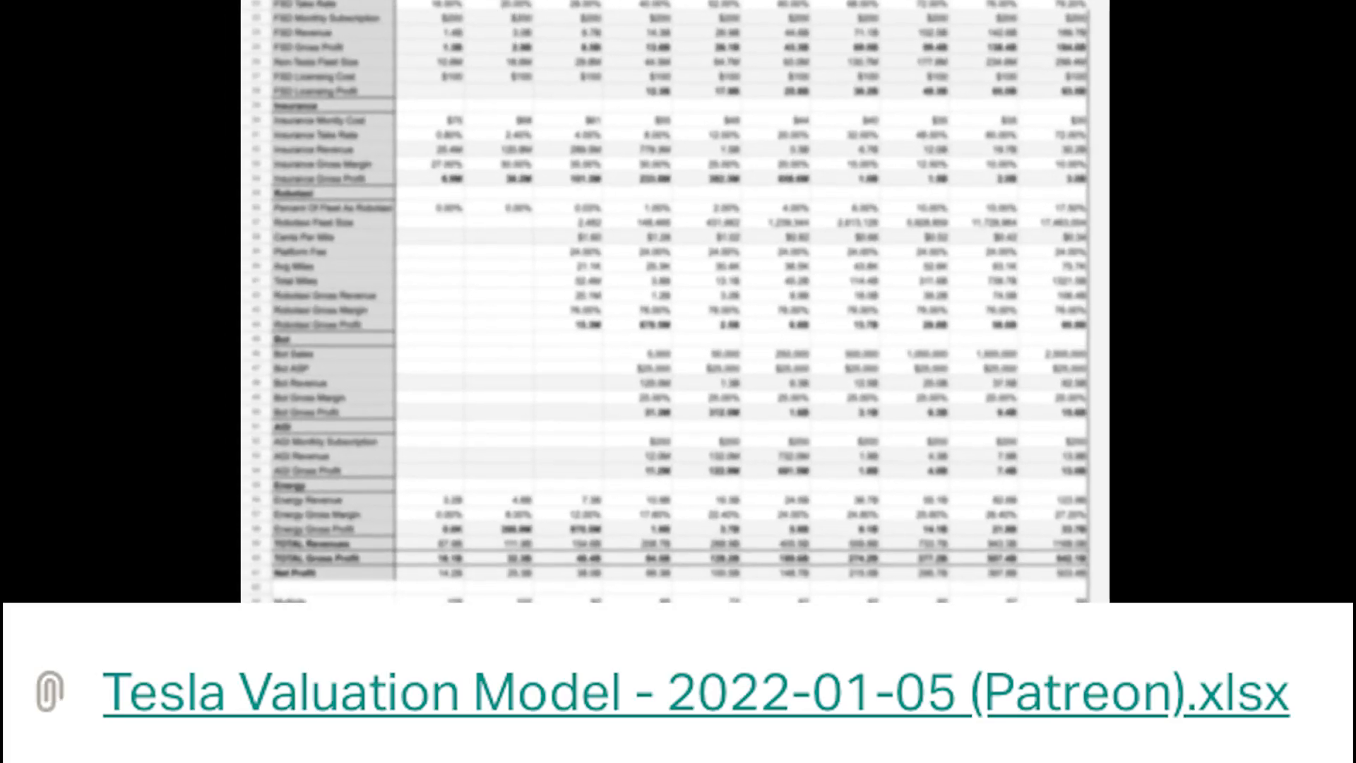
{"action": "scroll", "scroll_direction": "down", "scroll_amount": 3}
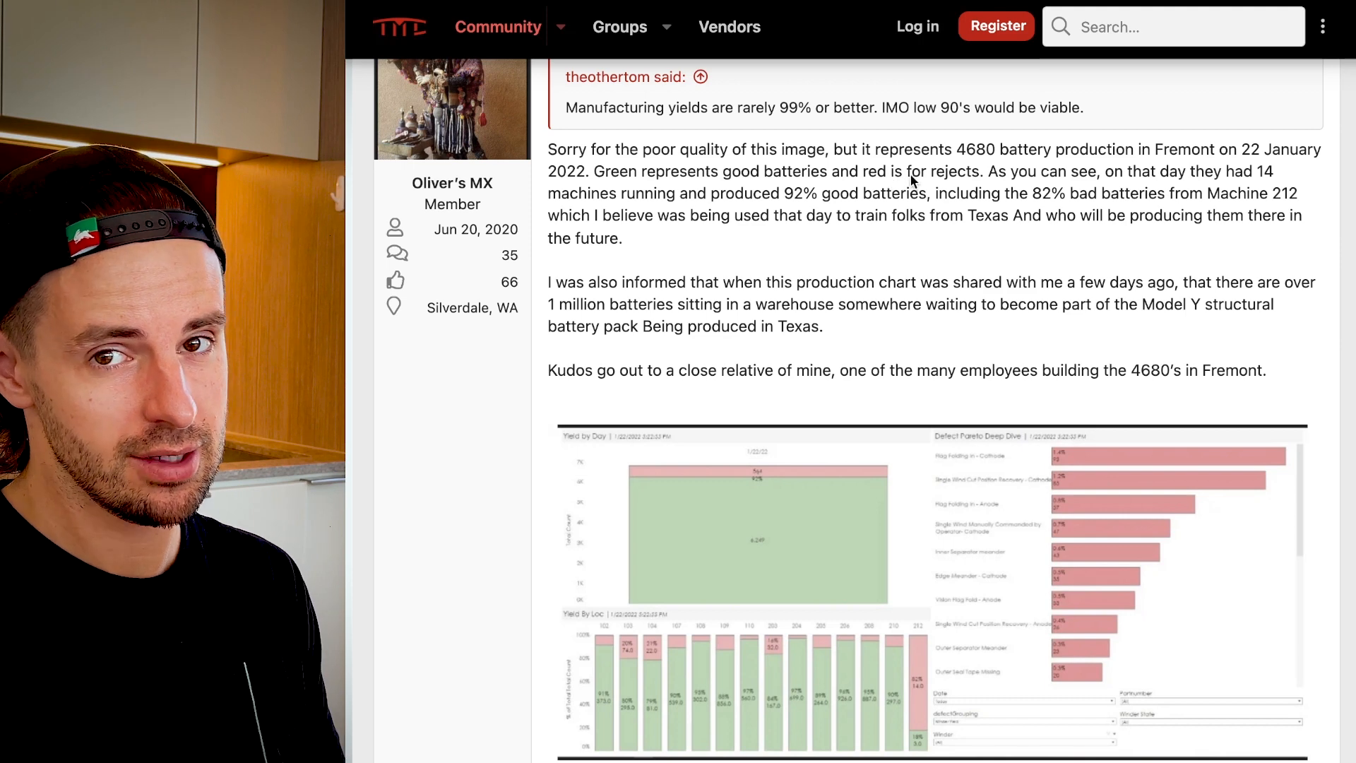
{"action": "mouse_move", "coordinate": [1221, 198]}
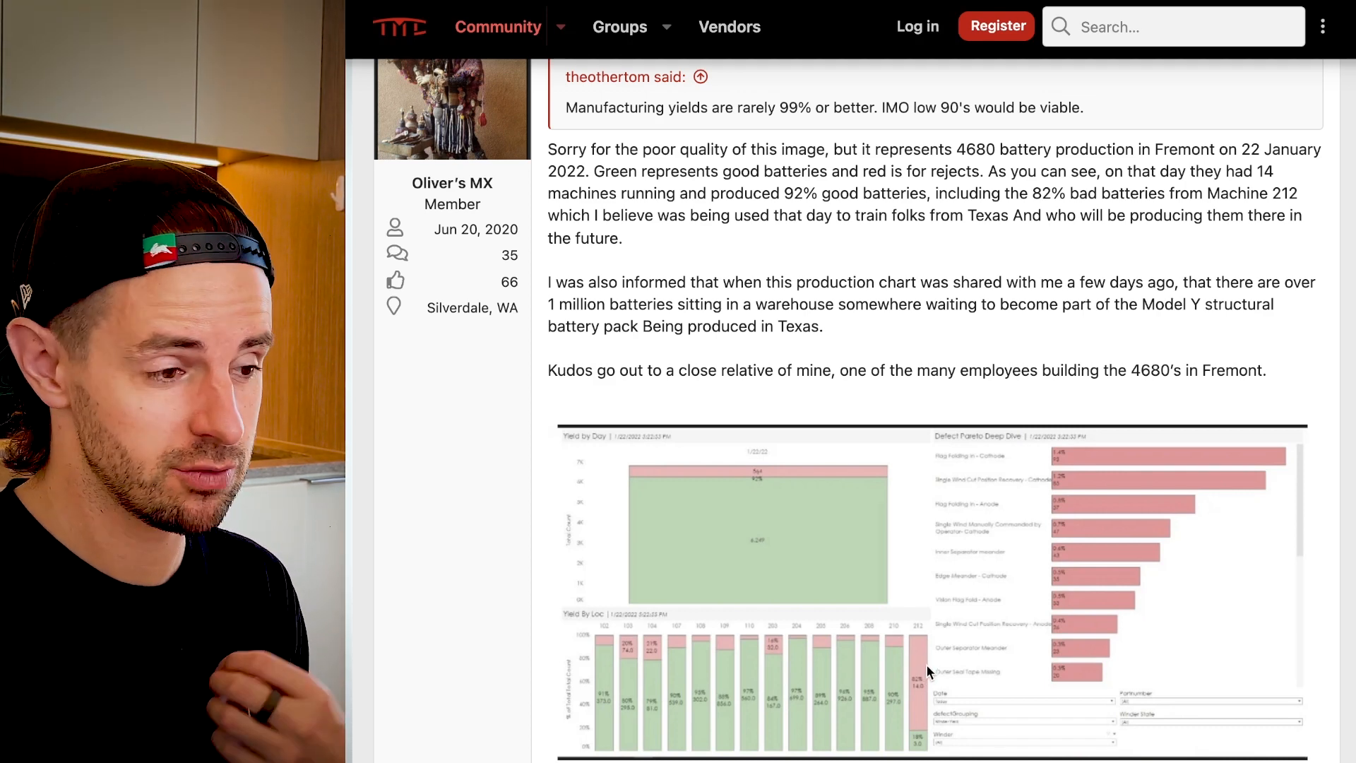
{"action": "mouse_move", "coordinate": [923, 712]}
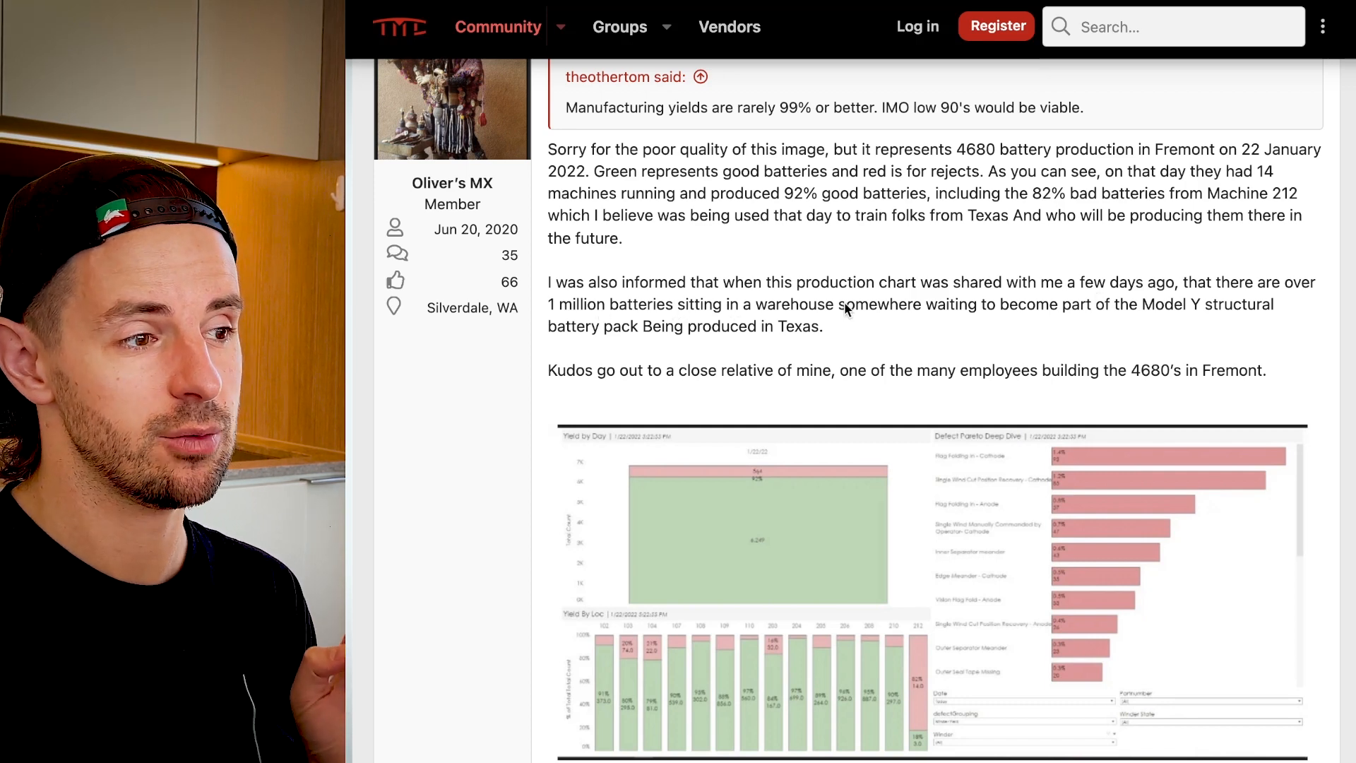
{"action": "mouse_move", "coordinate": [956, 313]}
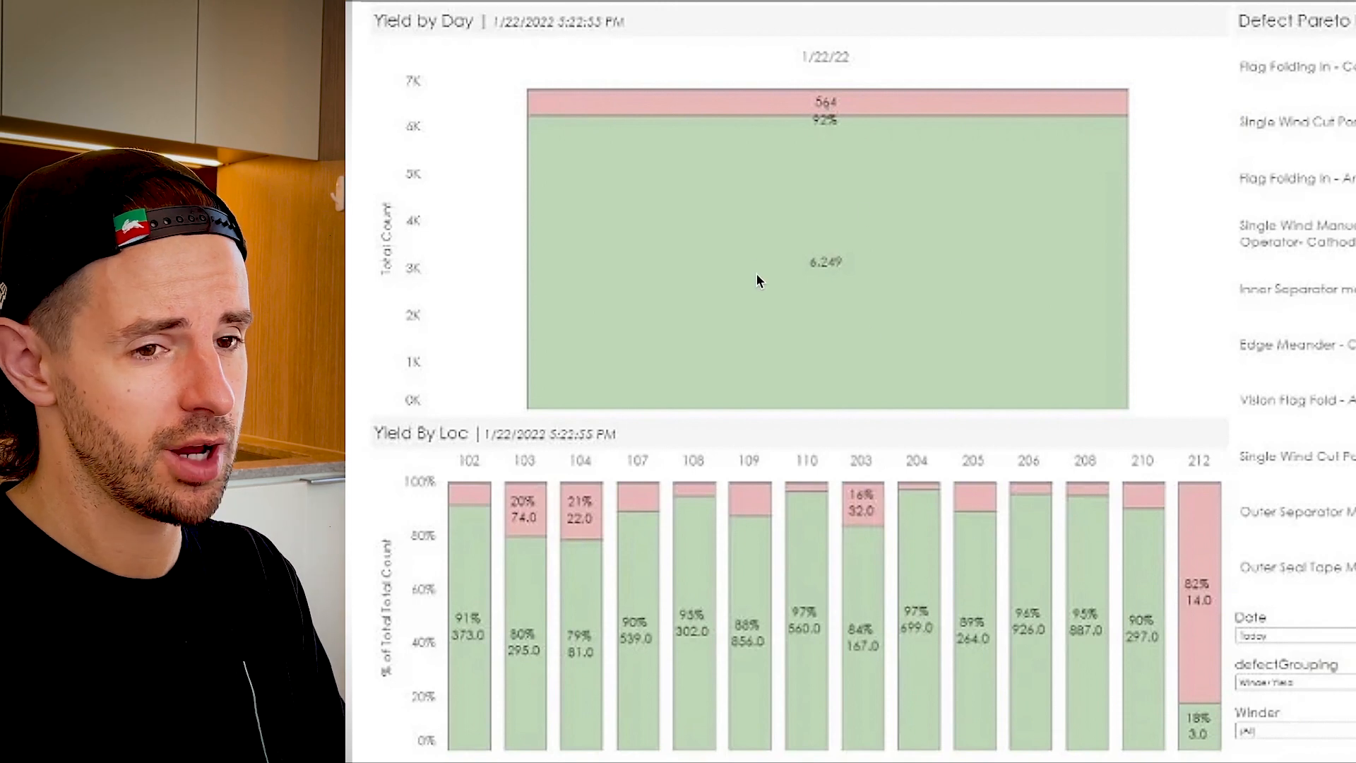
{"action": "mouse_move", "coordinate": [559, 41]}
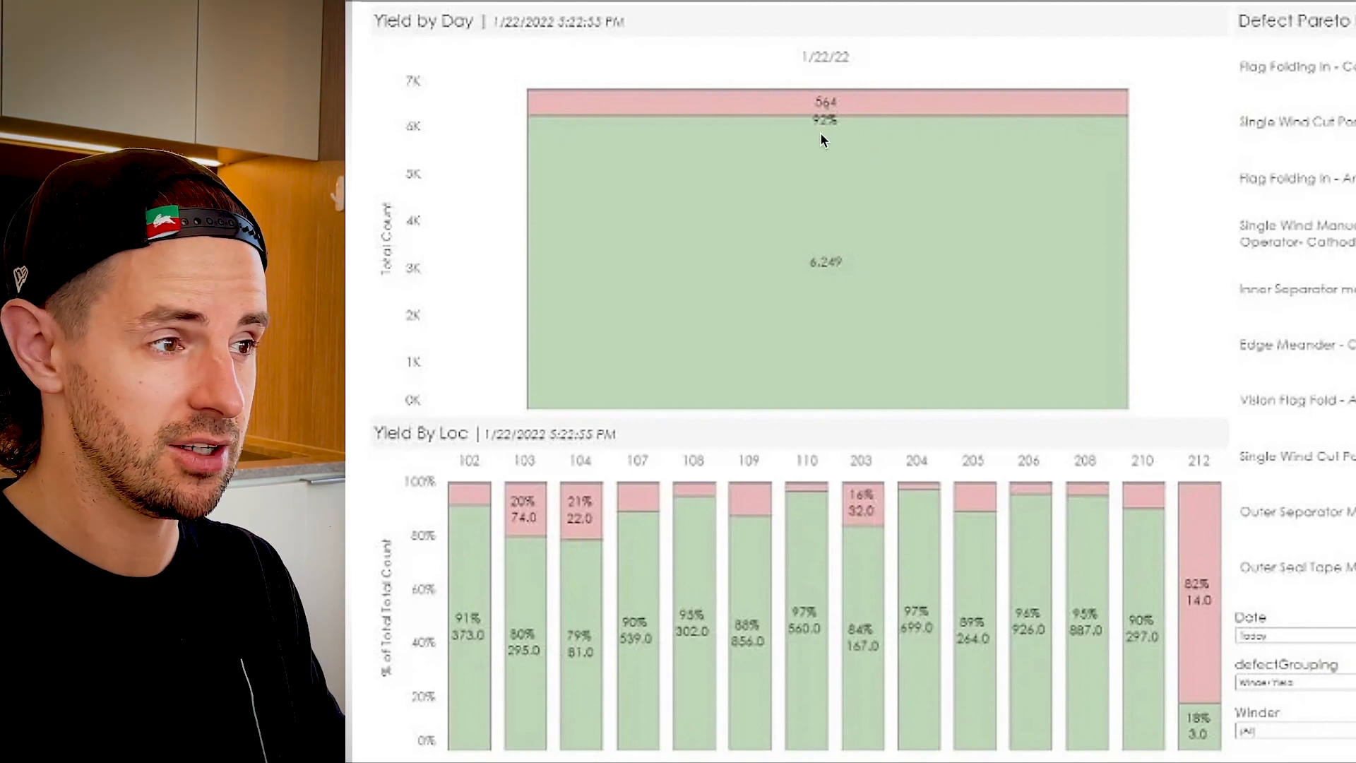
{"action": "mouse_move", "coordinate": [834, 272]}
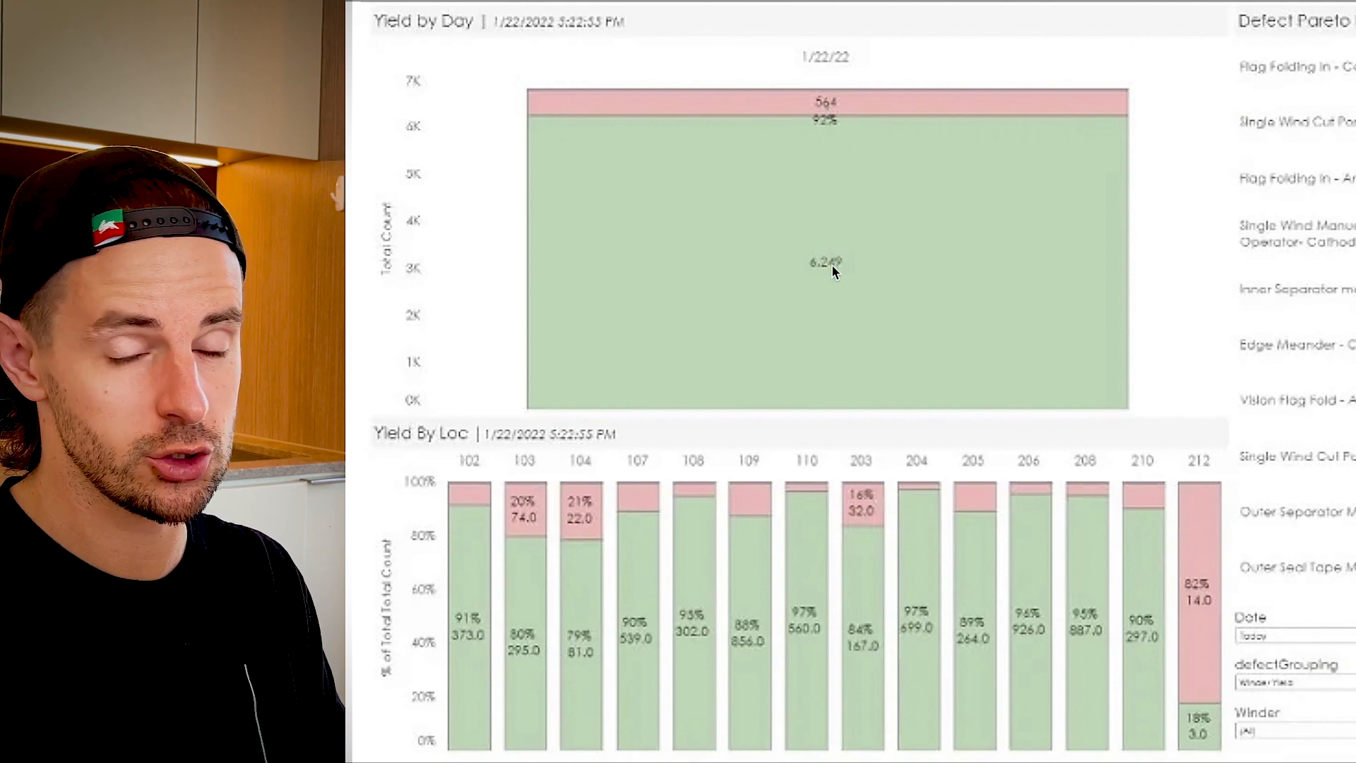
{"action": "mouse_move", "coordinate": [836, 92]}
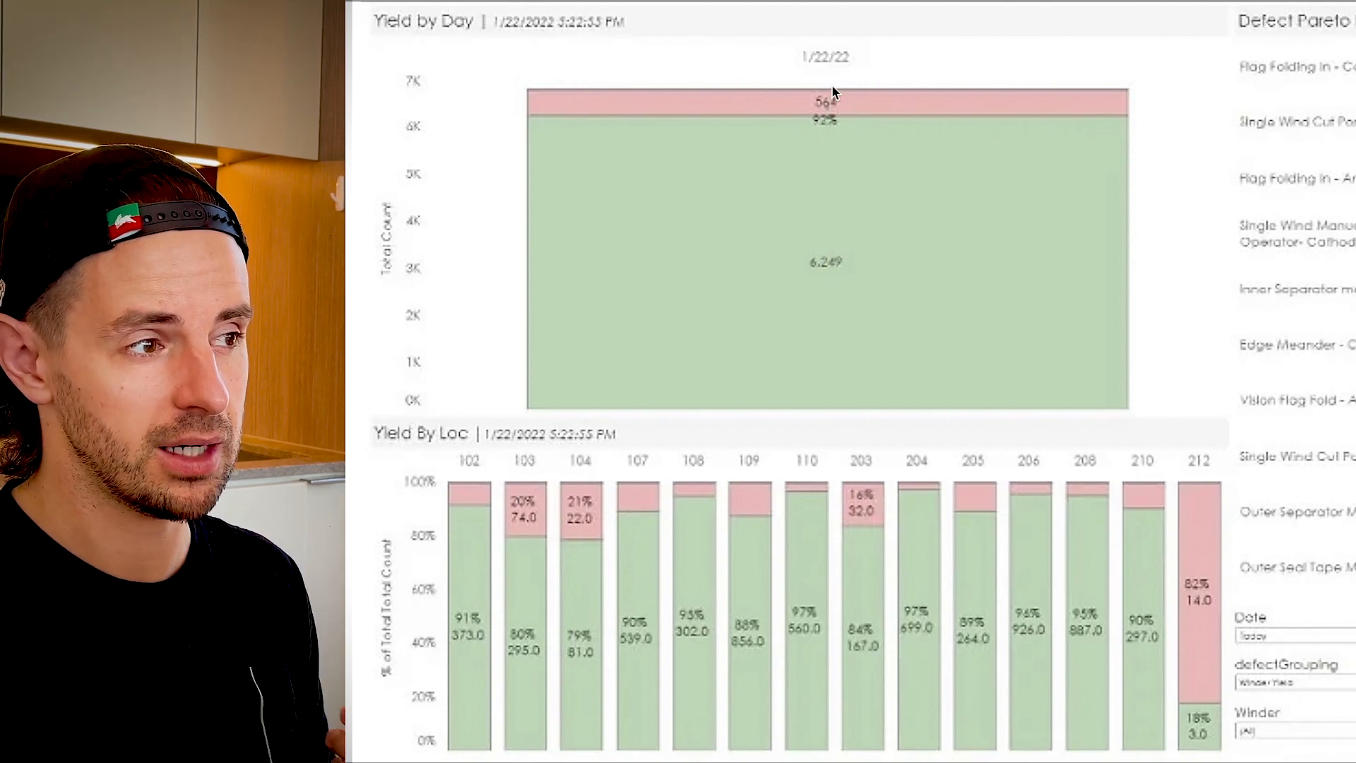
{"action": "mouse_move", "coordinate": [865, 112]}
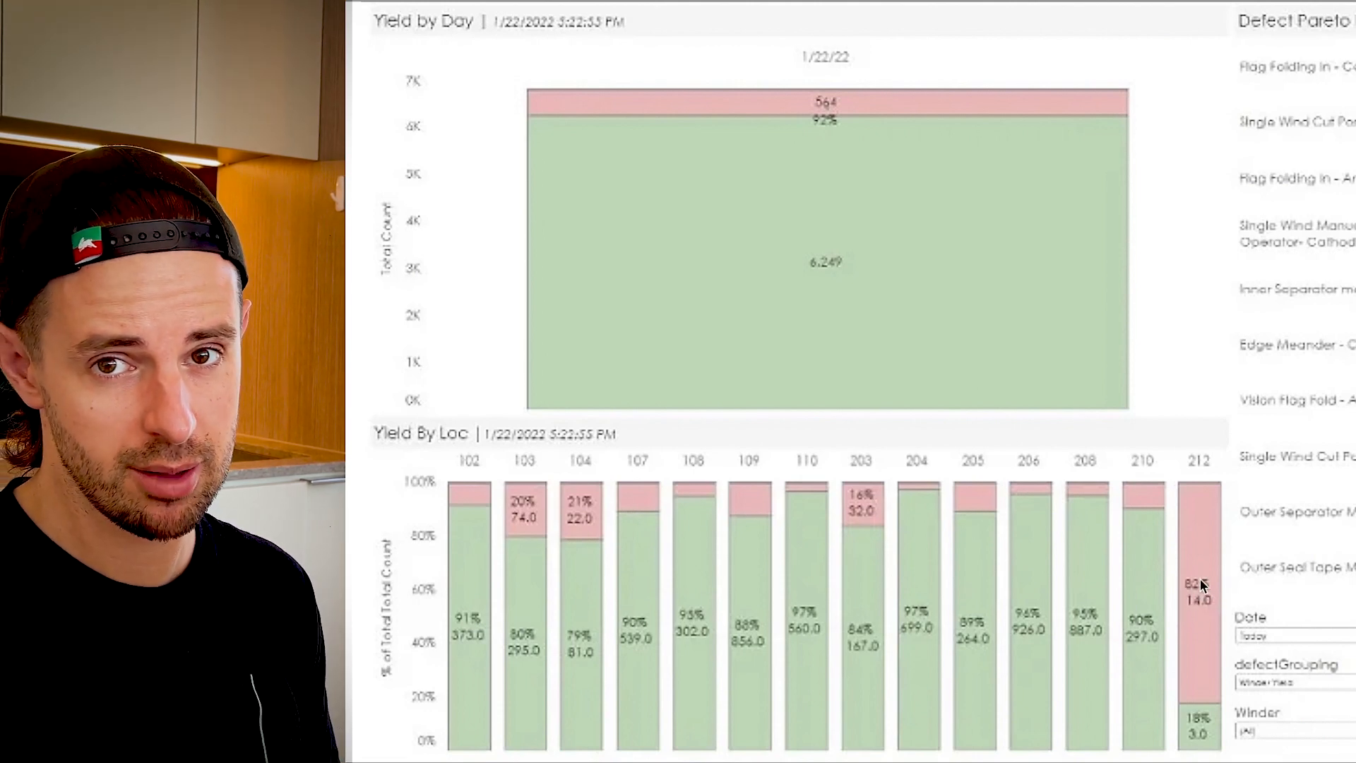
{"action": "mouse_move", "coordinate": [475, 598]}
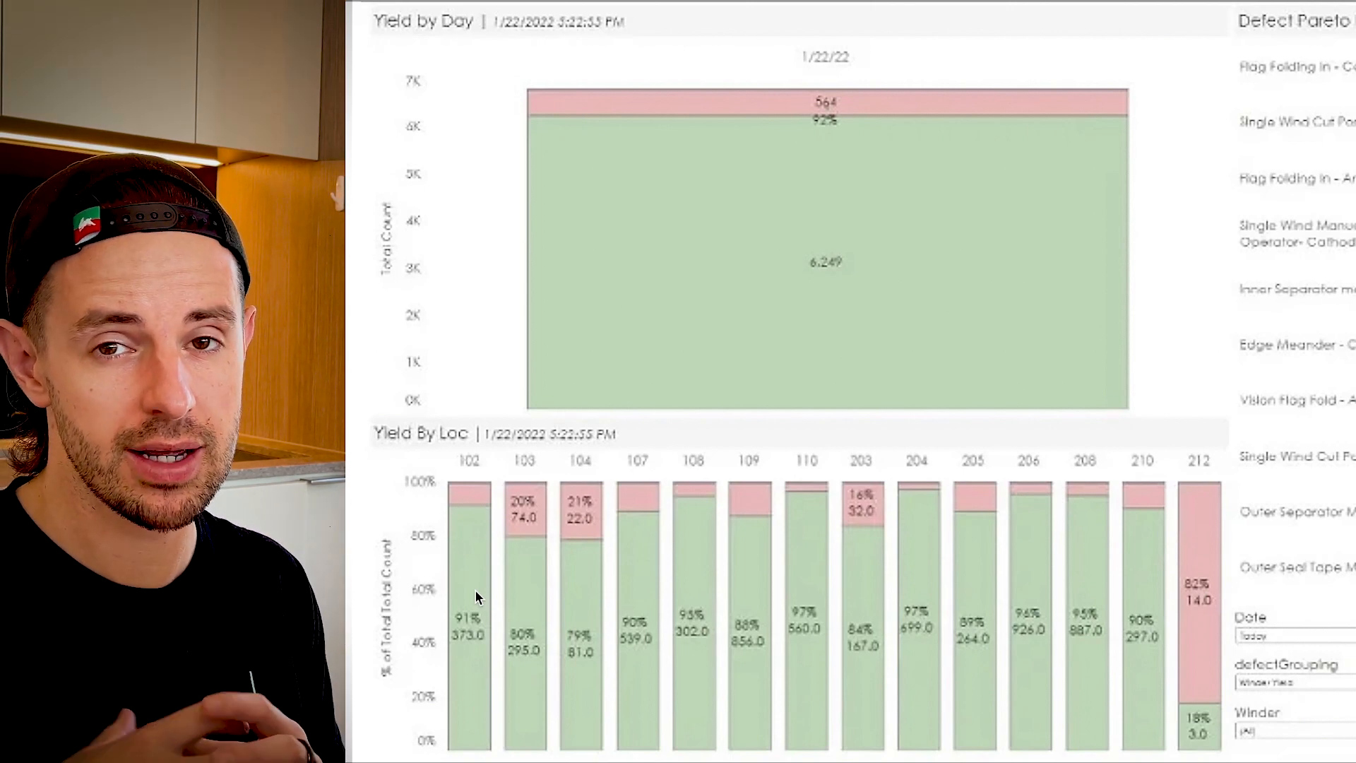
{"action": "mouse_move", "coordinate": [1051, 540]}
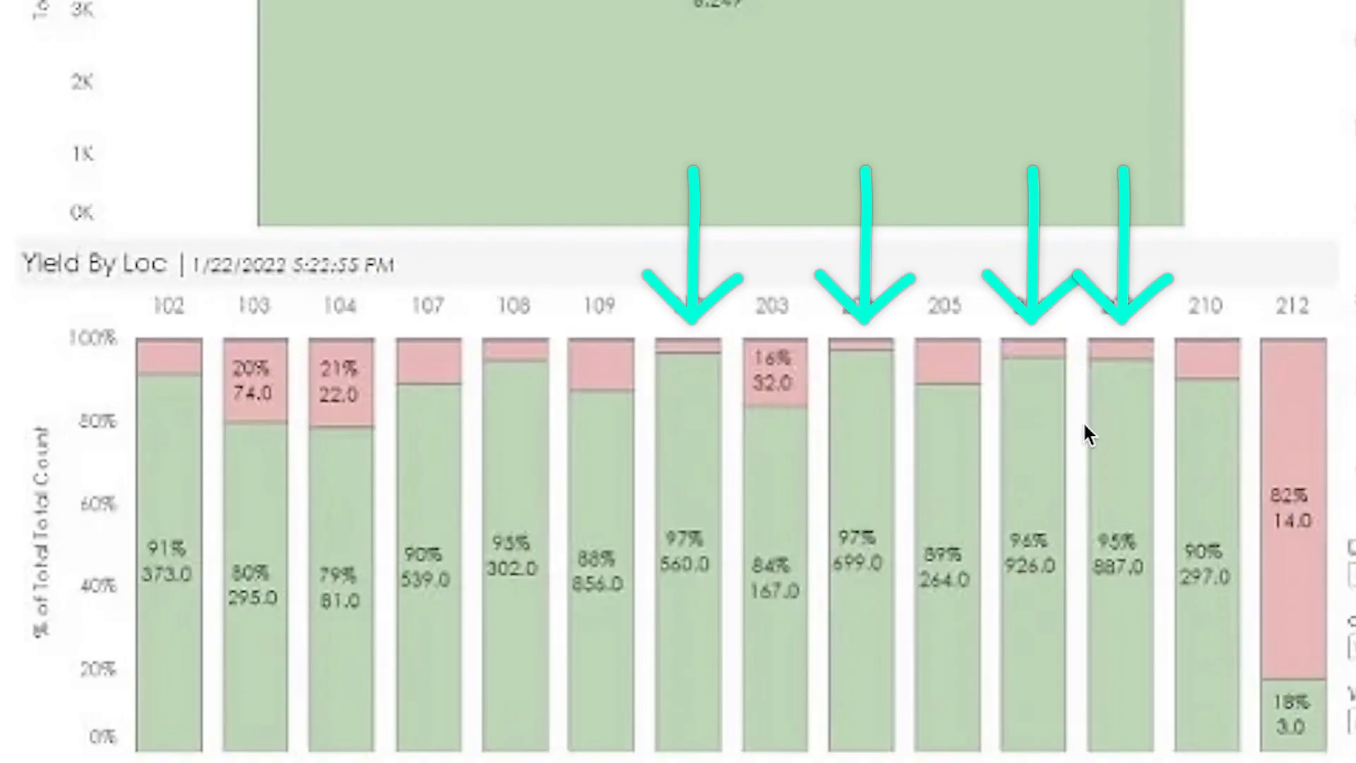
{"action": "mouse_move", "coordinate": [1087, 405]}
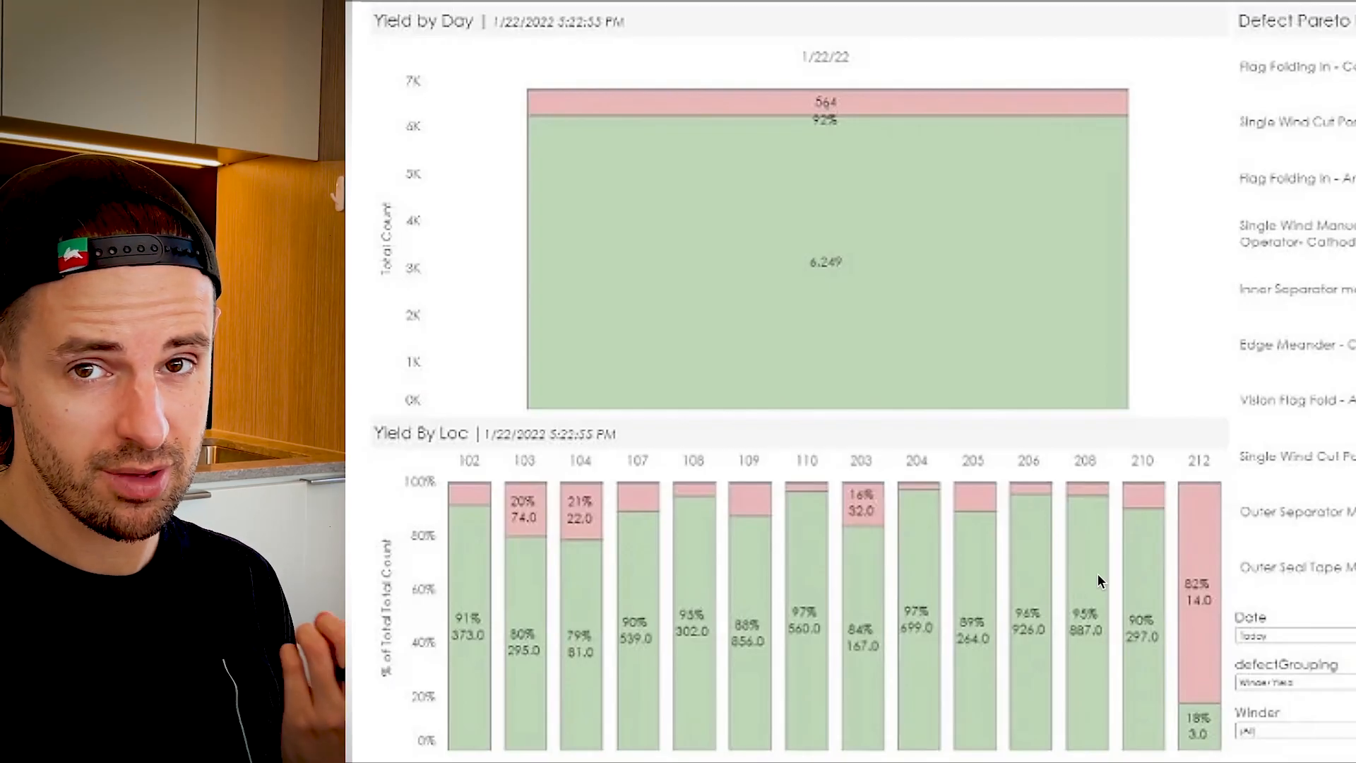
{"action": "mouse_move", "coordinate": [724, 218]}
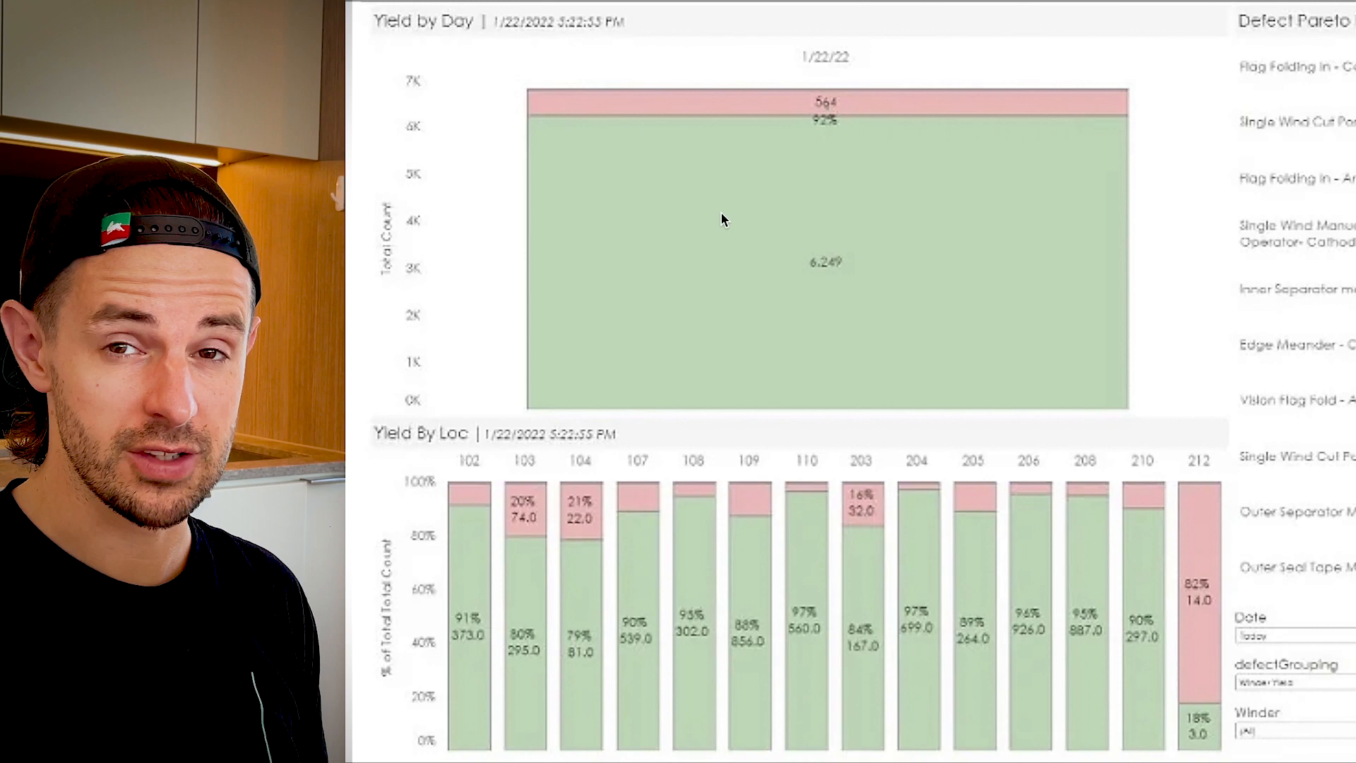
{"action": "mouse_move", "coordinate": [891, 148]}
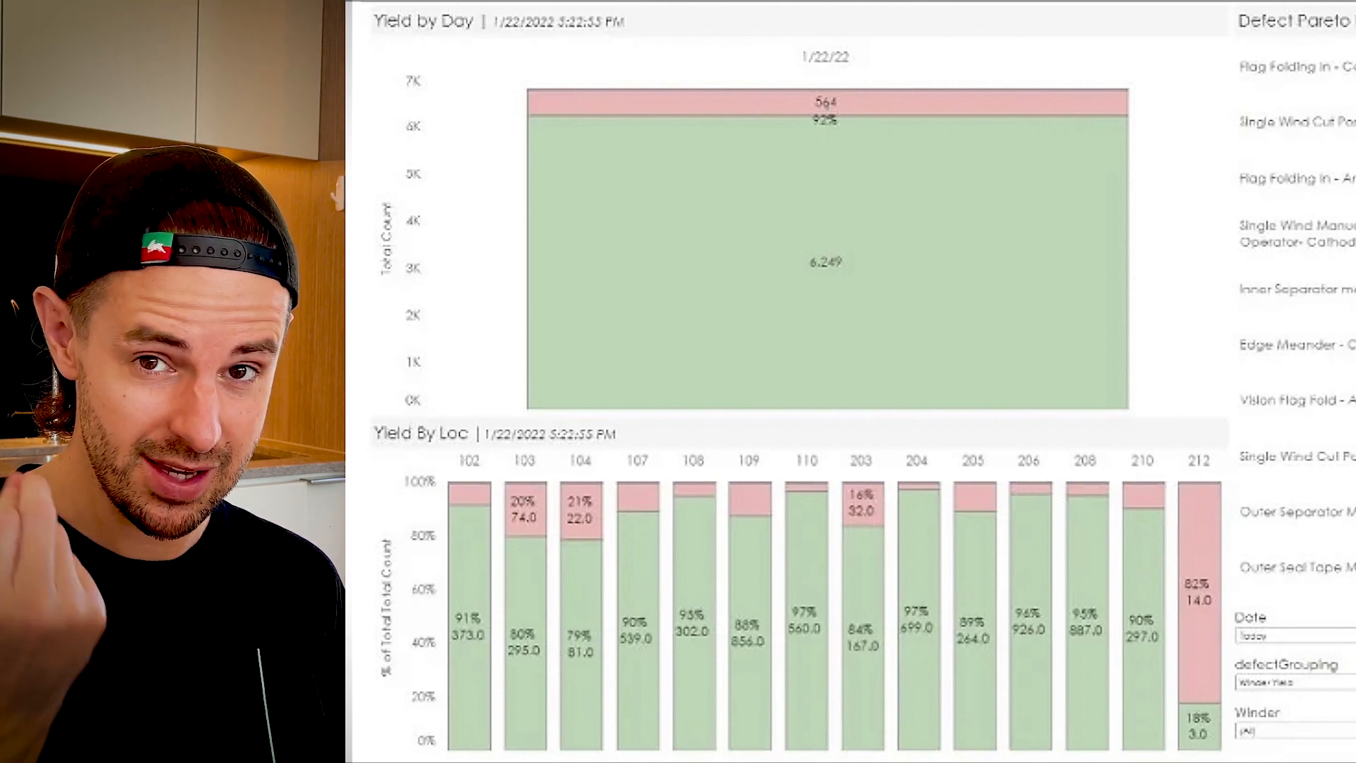
{"action": "mouse_move", "coordinate": [899, 563]}
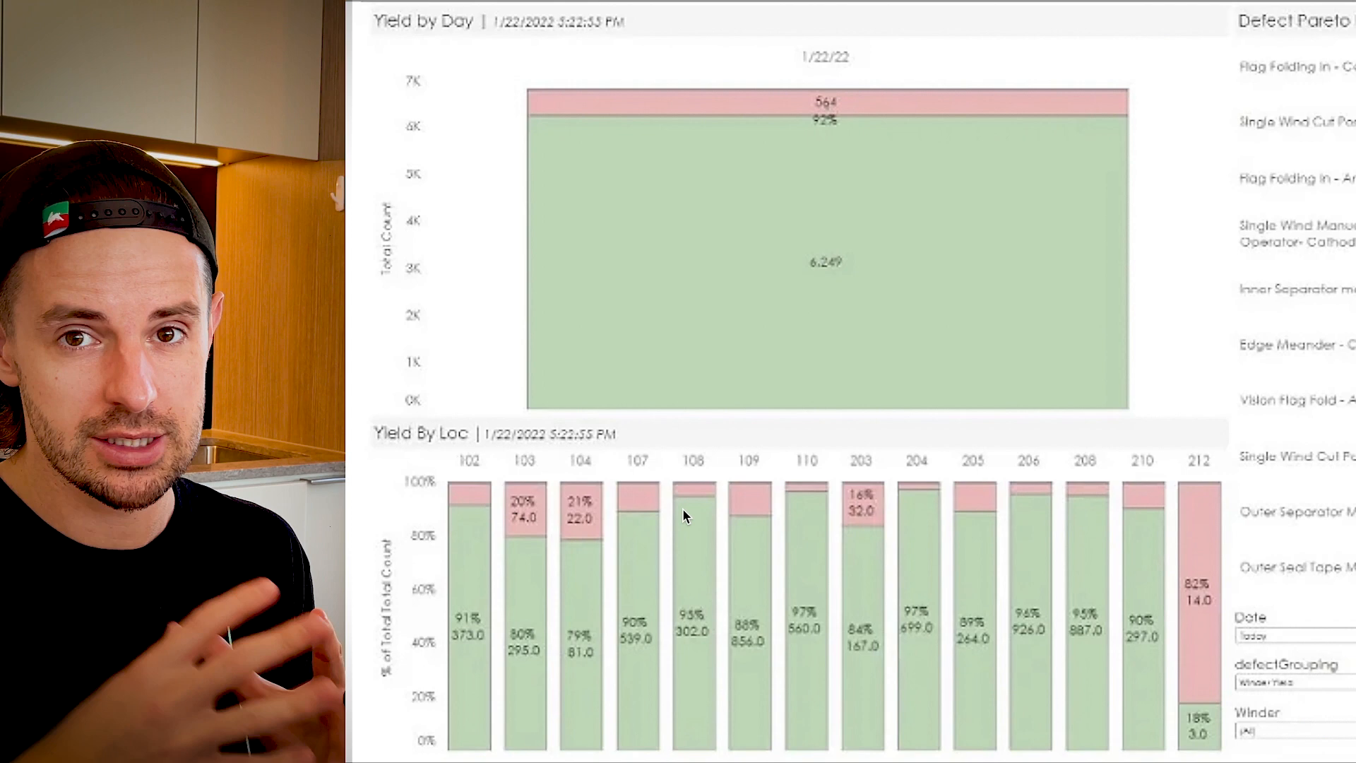
{"action": "mouse_move", "coordinate": [713, 533]}
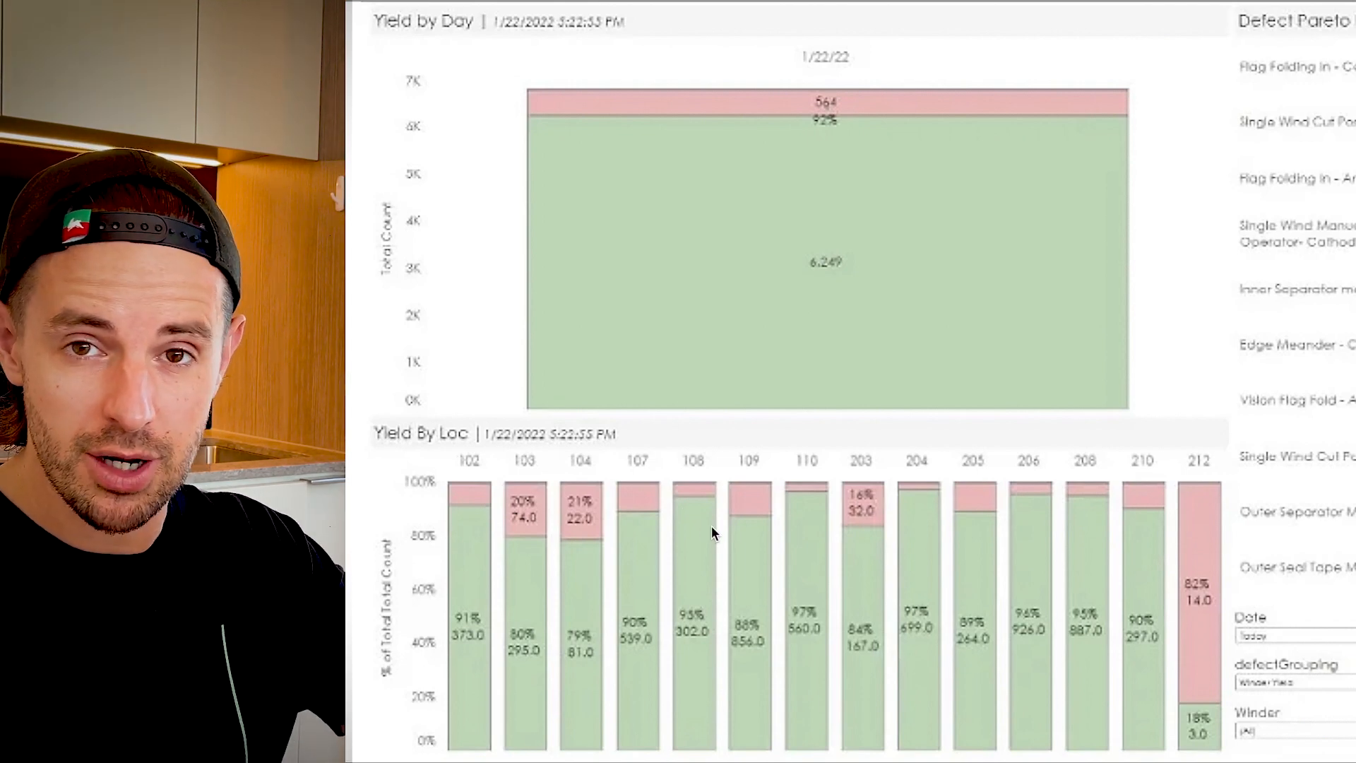
{"action": "mouse_move", "coordinate": [967, 586]}
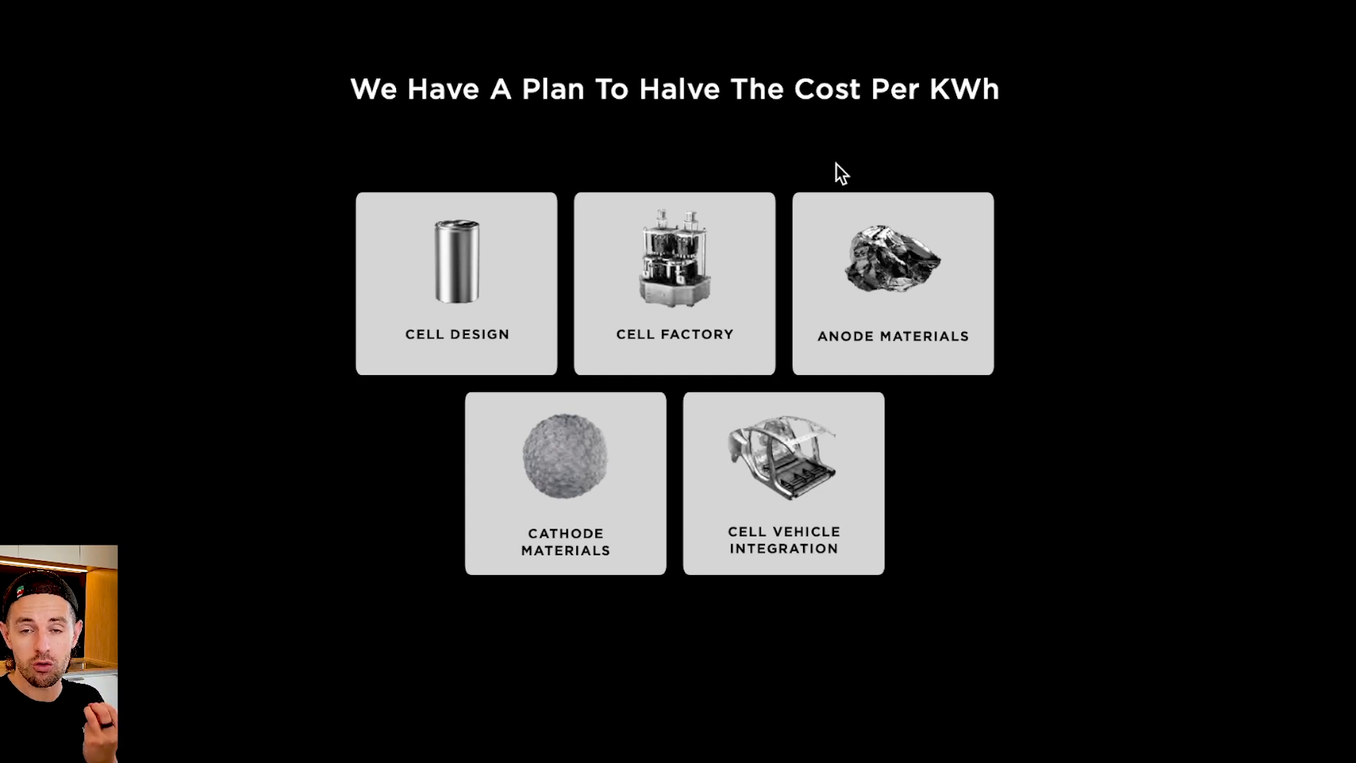
{"action": "mouse_move", "coordinate": [939, 127]}
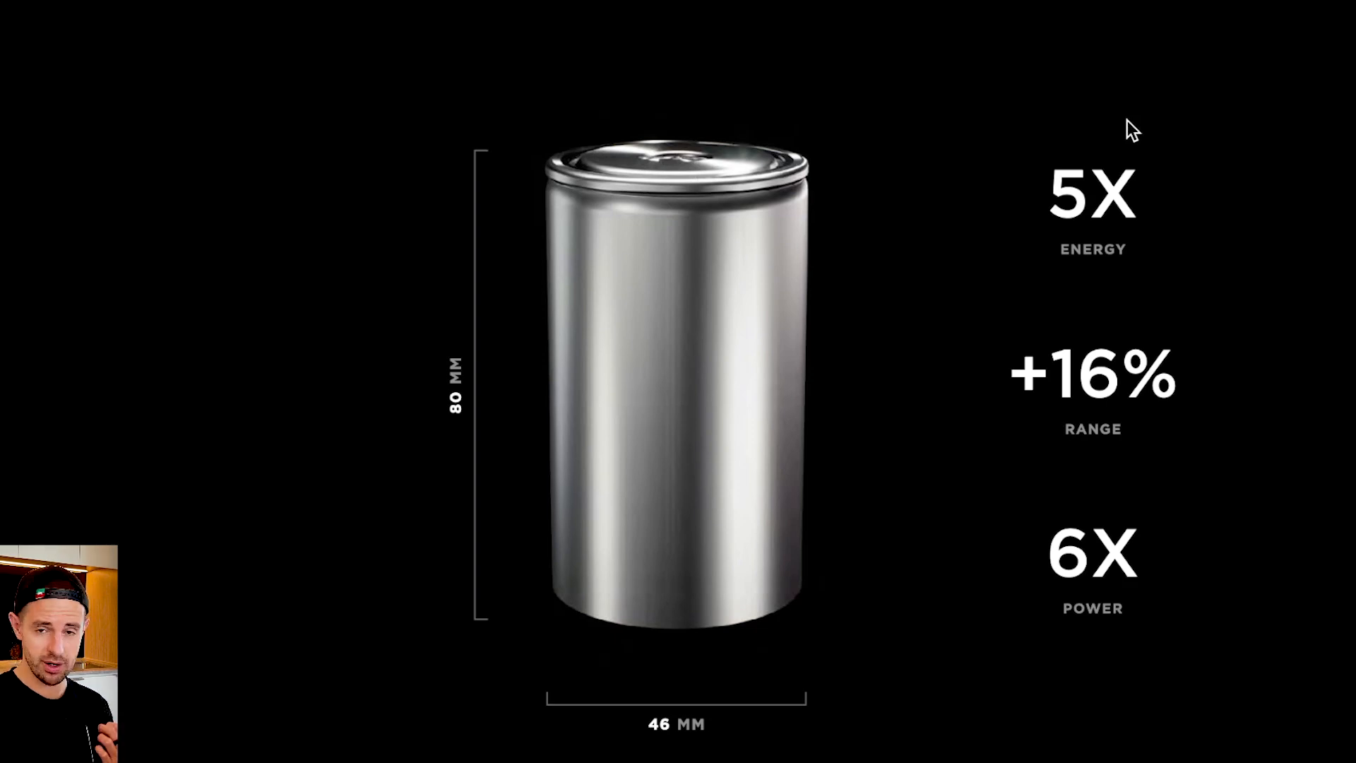
{"action": "mouse_move", "coordinate": [1135, 409]}
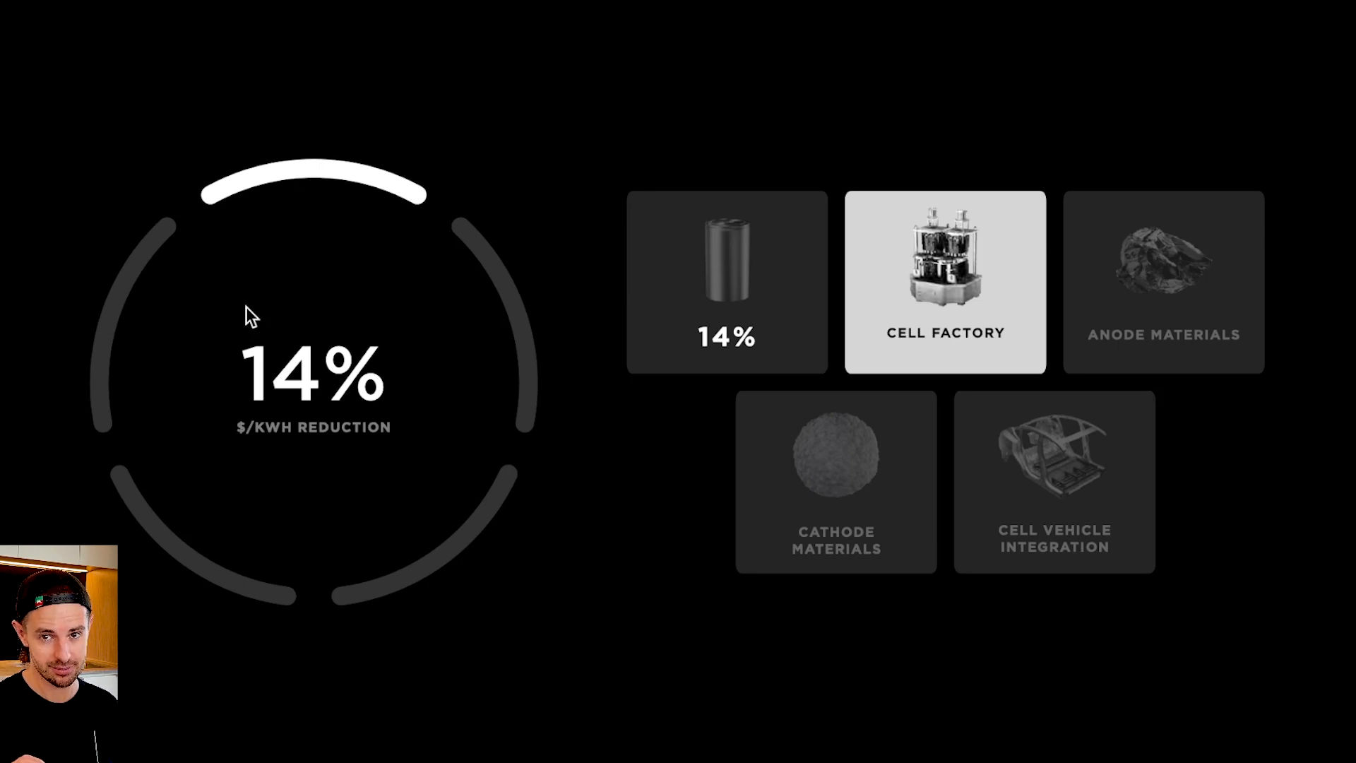
{"action": "mouse_move", "coordinate": [1199, 453]}
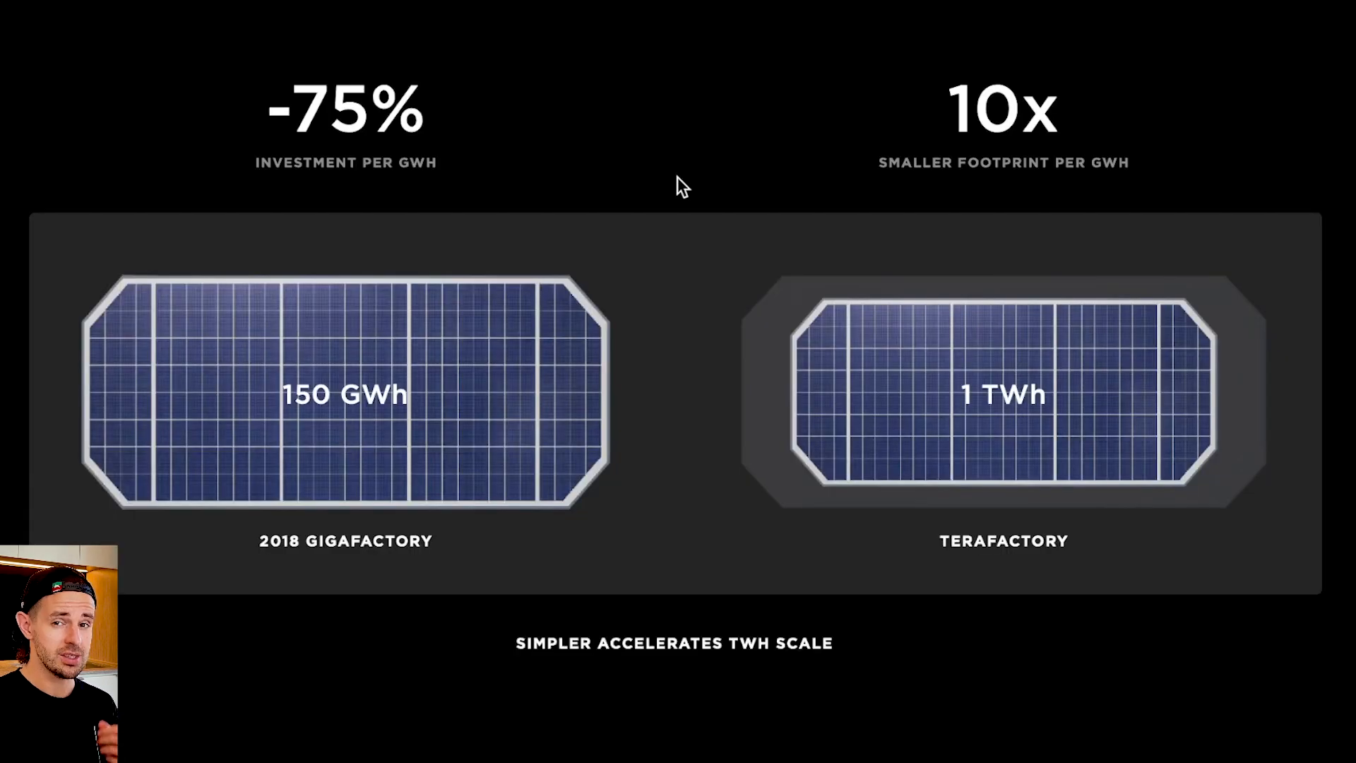
{"action": "mouse_move", "coordinate": [349, 532]}
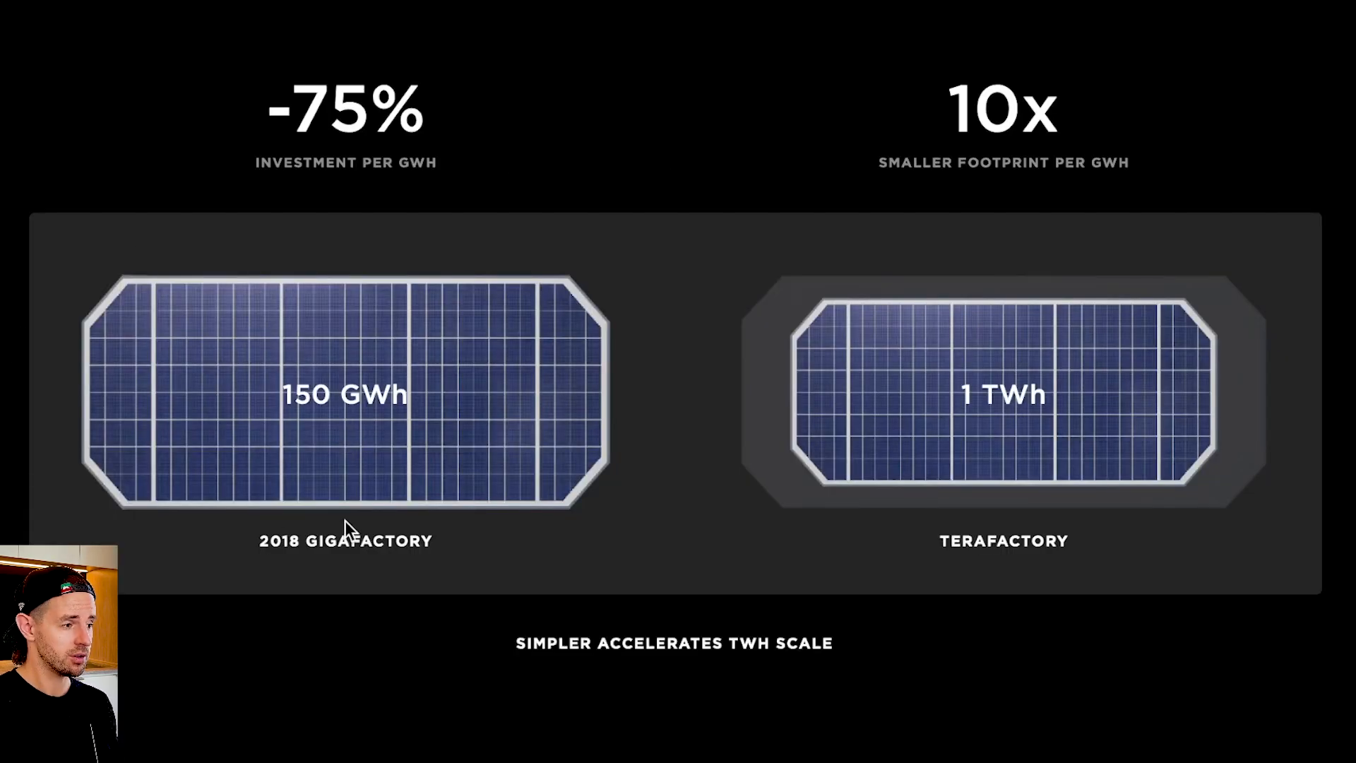
{"action": "mouse_move", "coordinate": [421, 413]}
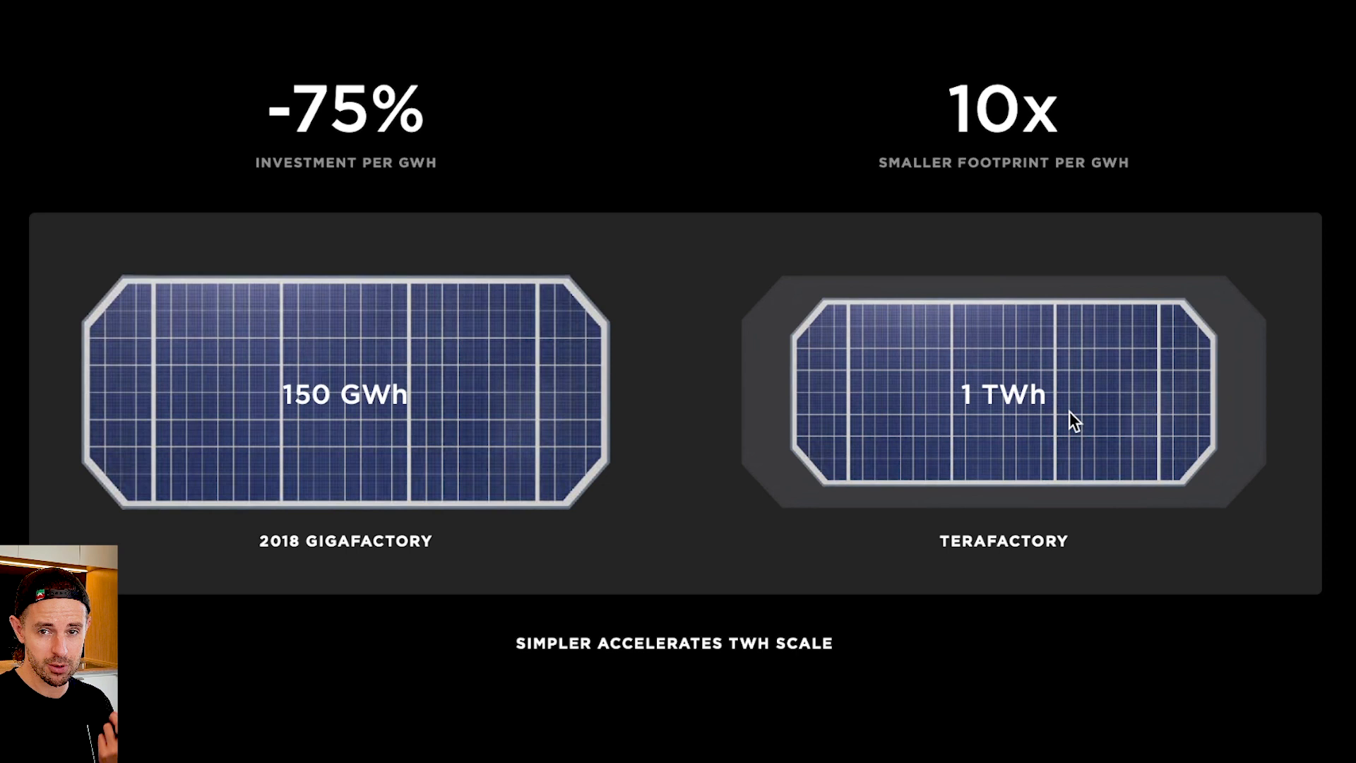
{"action": "mouse_move", "coordinate": [380, 186]}
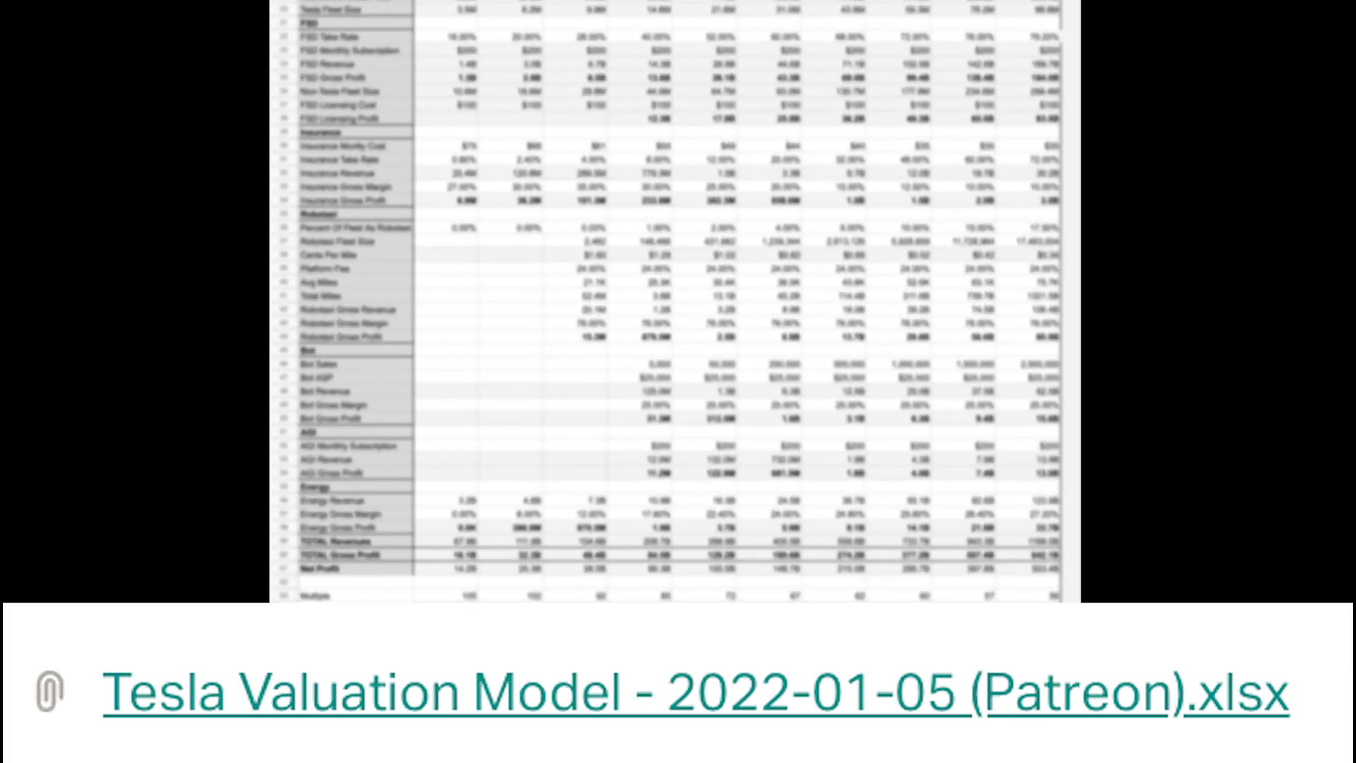
{"action": "scroll", "scroll_direction": "down", "scroll_amount": 3}
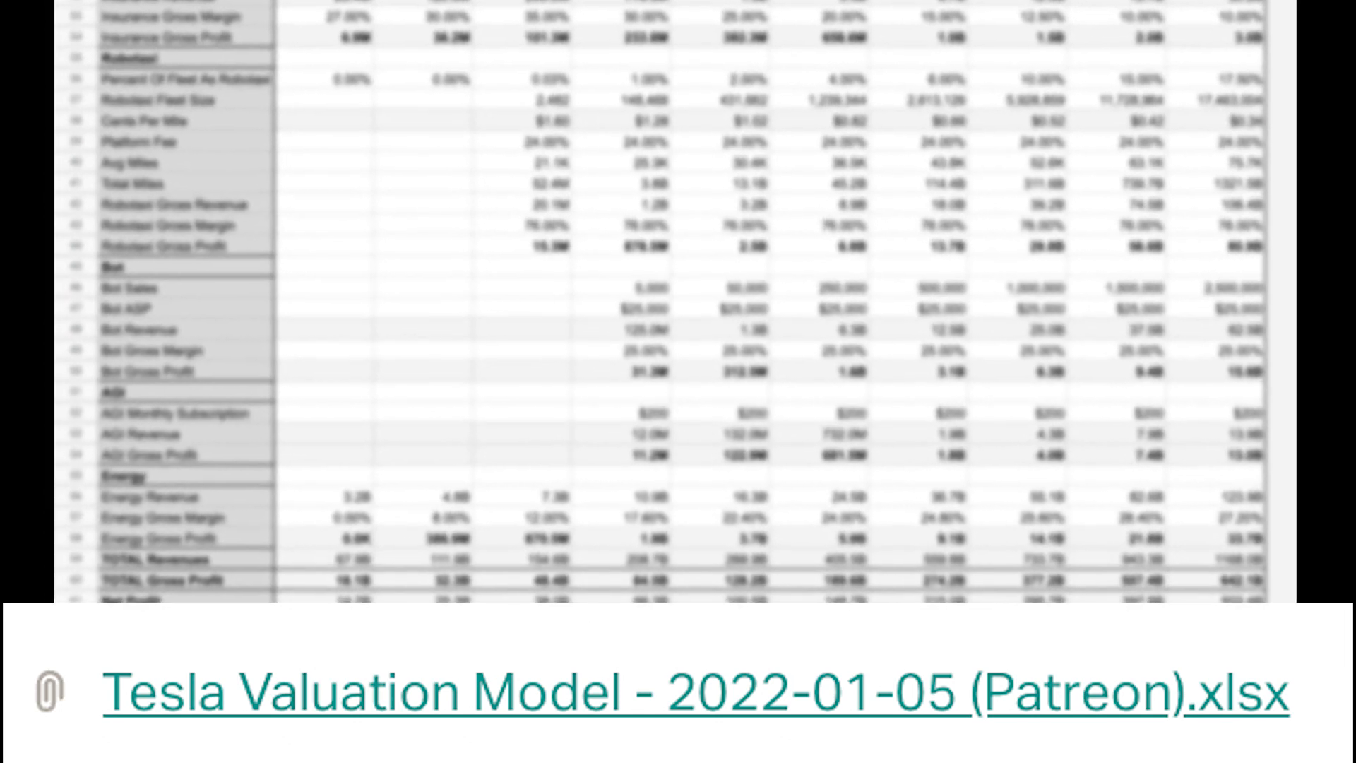